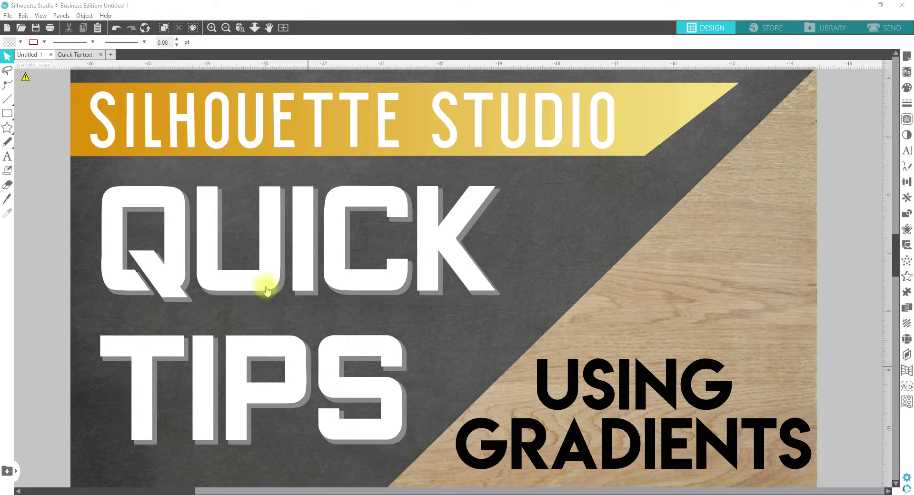
mouse_move(269, 27)
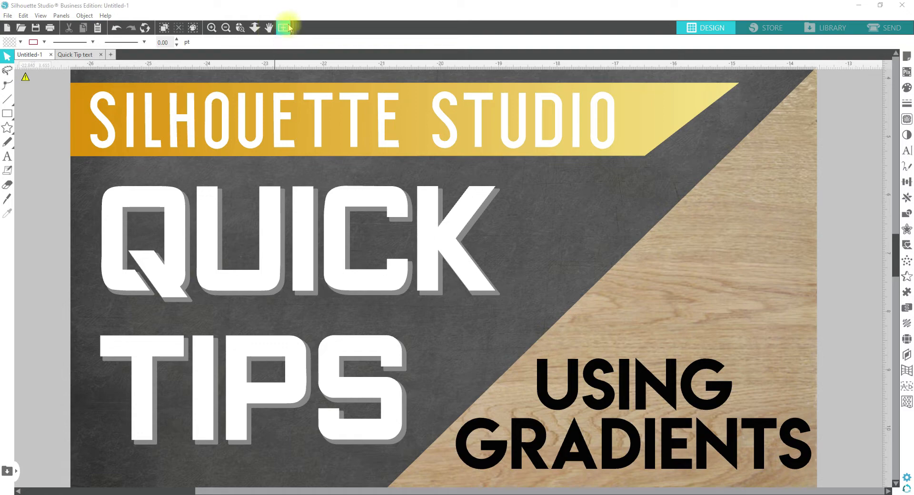
- Fit the blank cutting mat to the page and centre it in the workspace
click(283, 28)
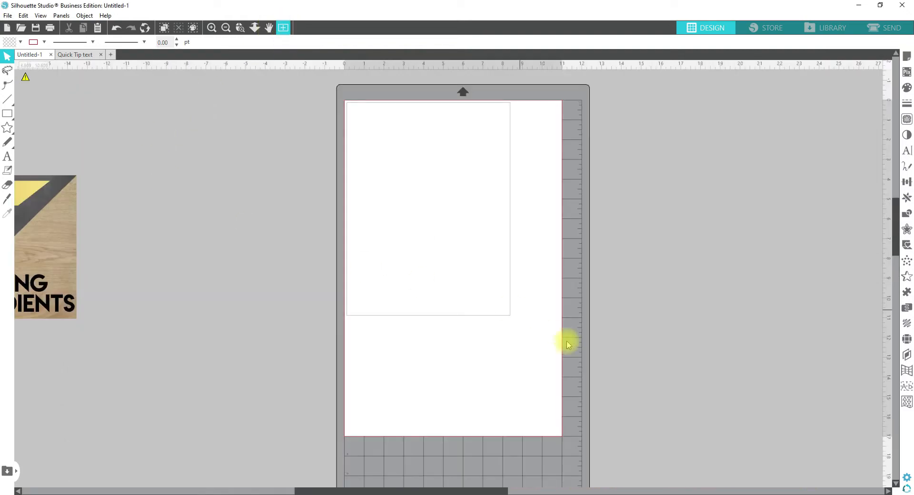
key(space)
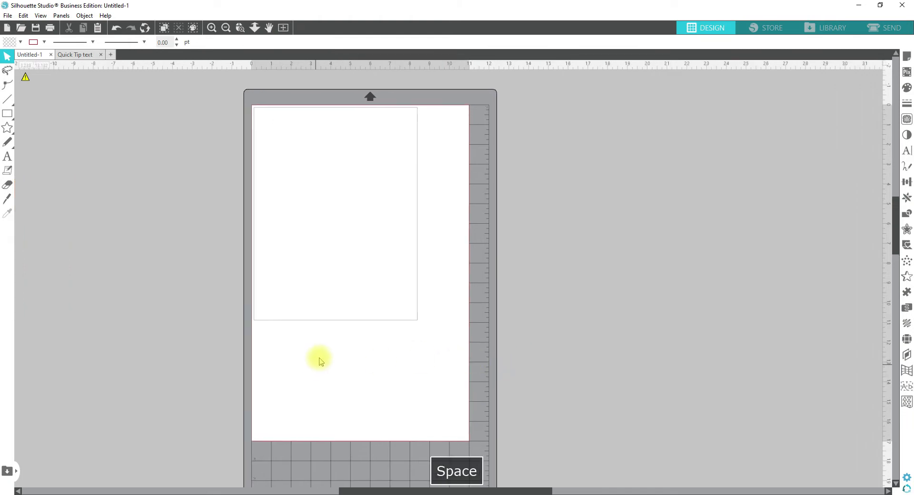
key(space)
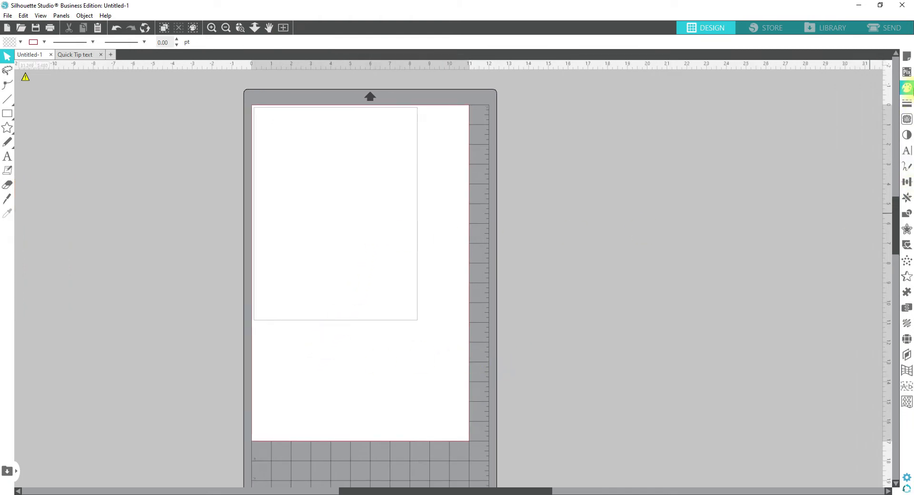
mouse_move(906, 89)
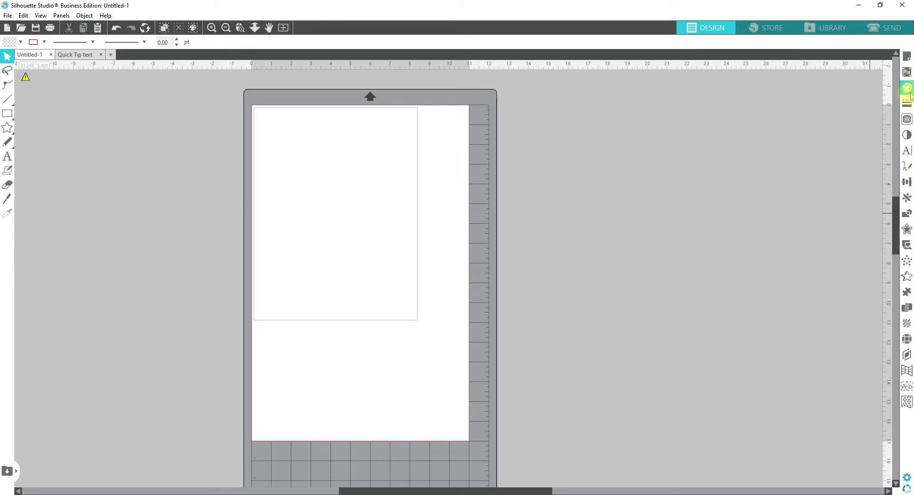
- Show the Fill panel's gradient swatches with Advanced Options expanded
click(907, 88)
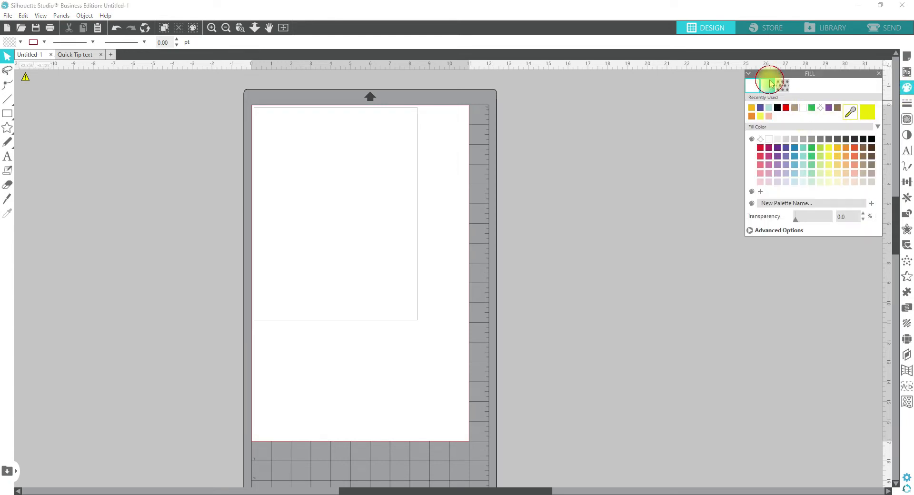
click(782, 86)
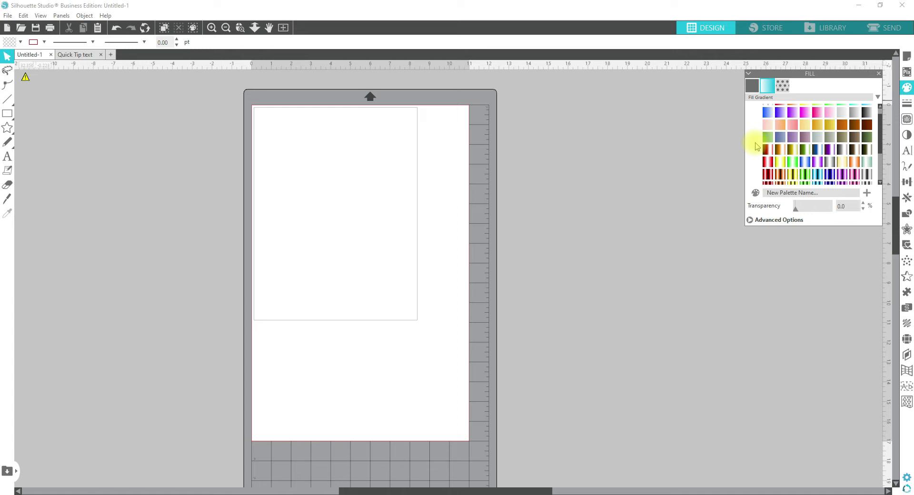
mouse_move(765, 192)
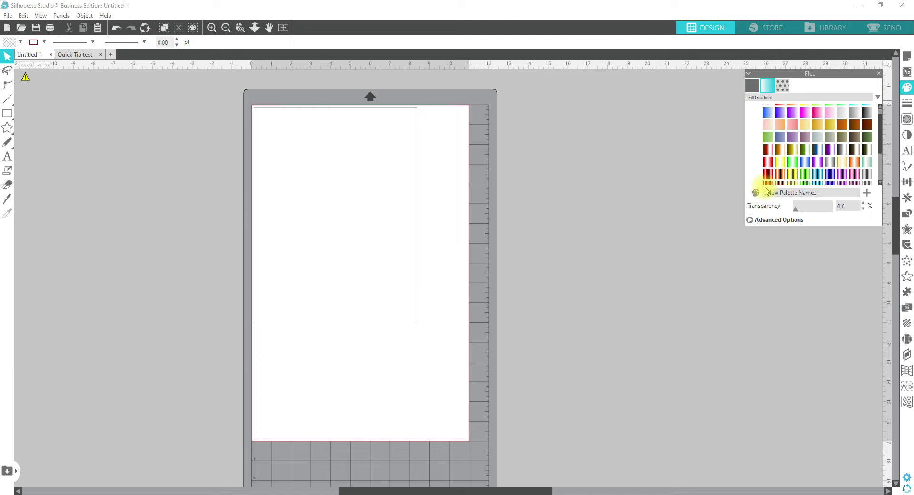
mouse_move(749, 227)
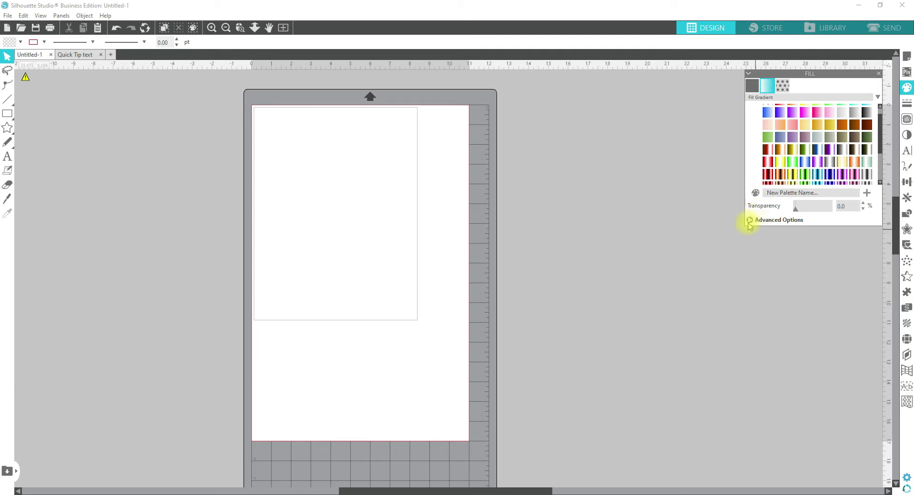
click(749, 220)
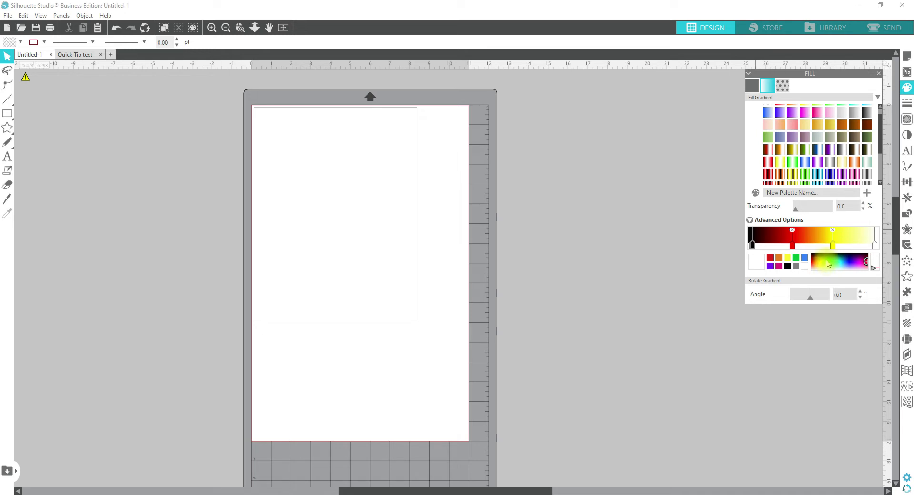
mouse_move(822, 259)
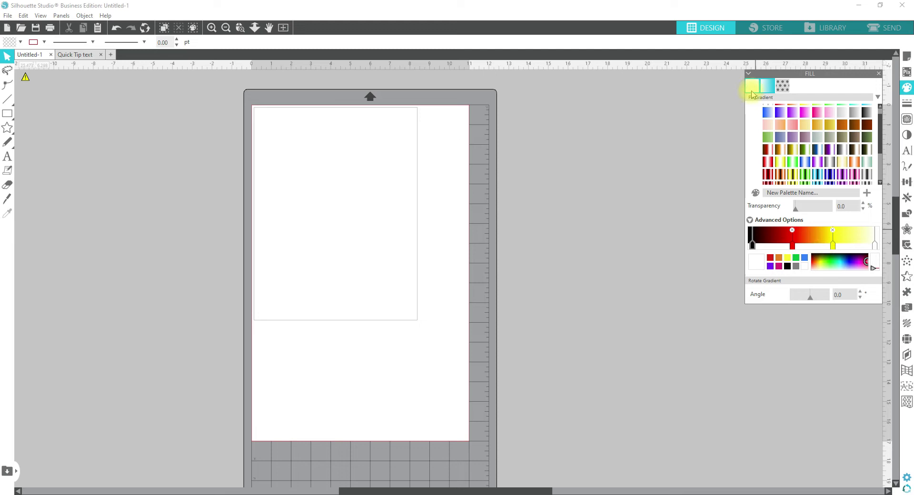
mouse_move(754, 88)
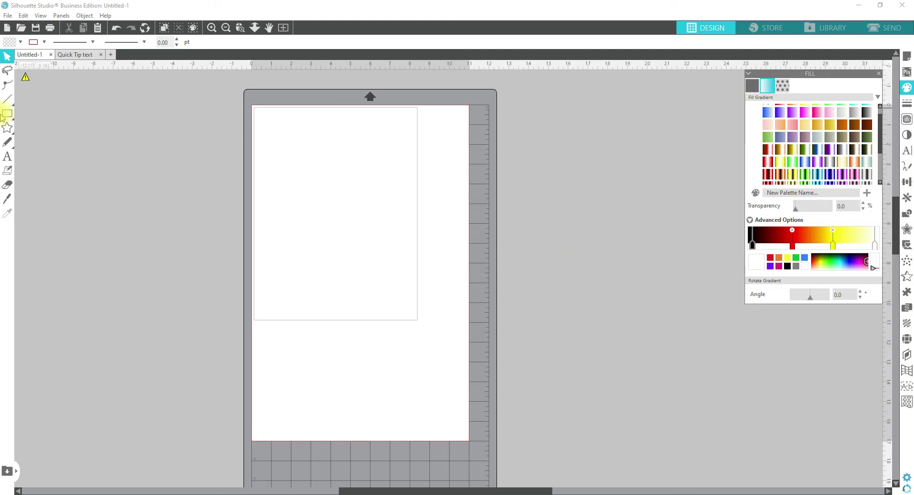
- Draw a square near the top of the page and give it a blue-to-white gradient fill
click(7, 113)
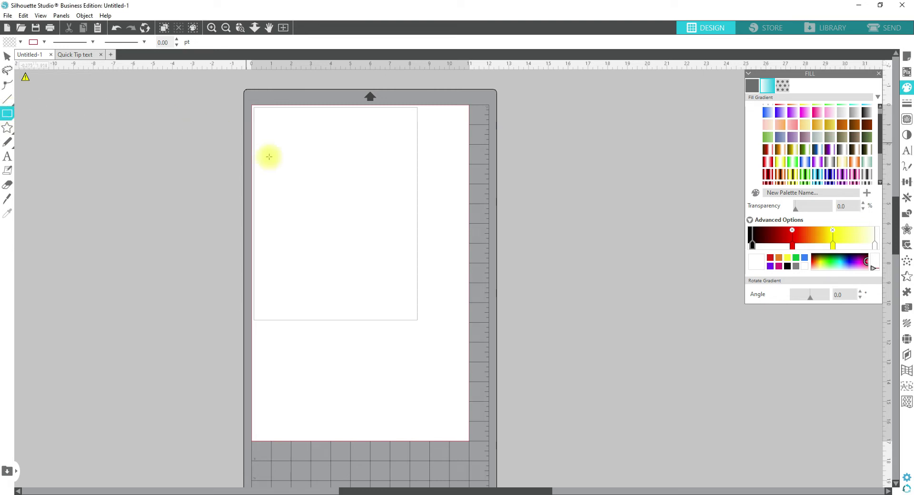
drag(269, 156, 380, 269)
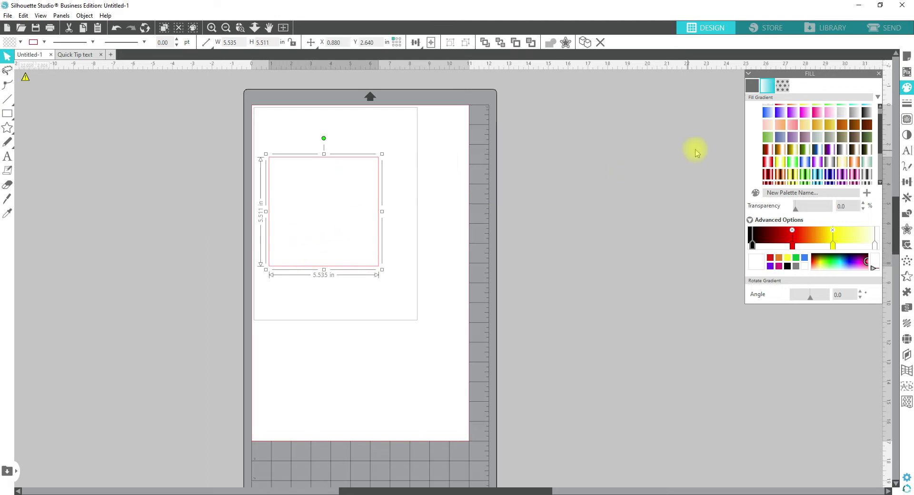
click(755, 261)
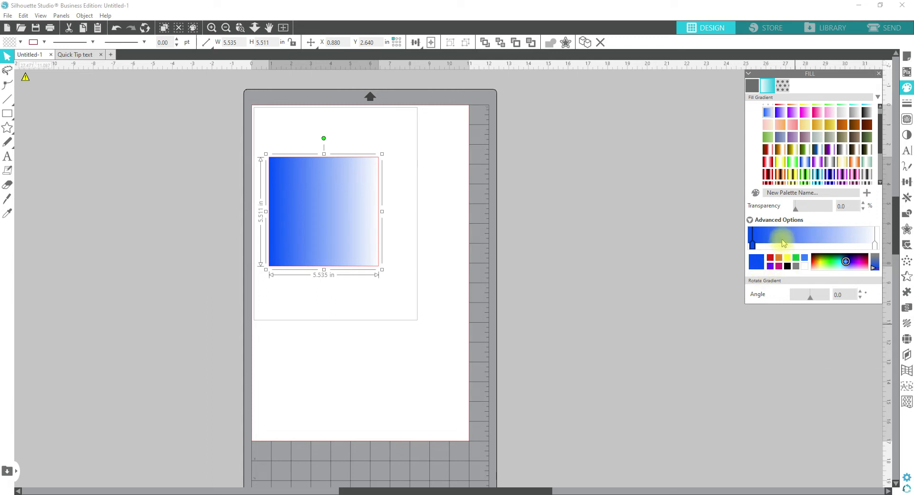
mouse_move(804, 244)
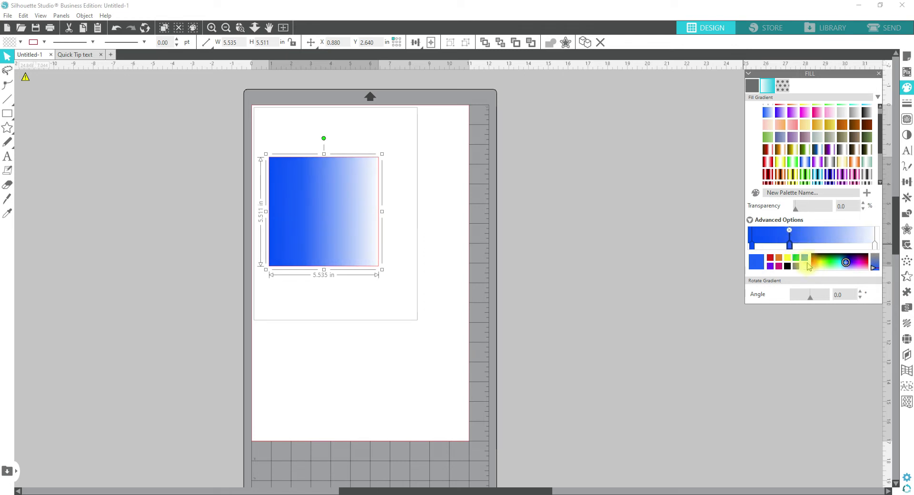
- Set the middle gradient stop to green, choosing a second green shade
click(832, 260)
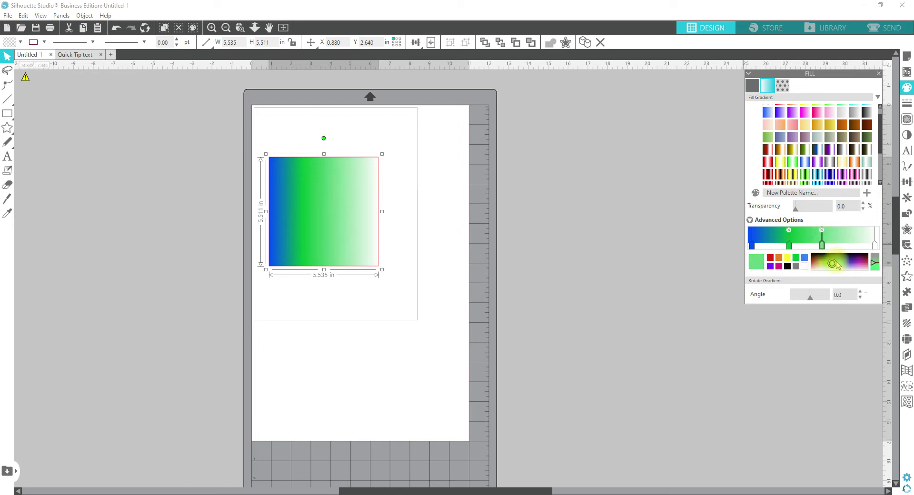
click(778, 261)
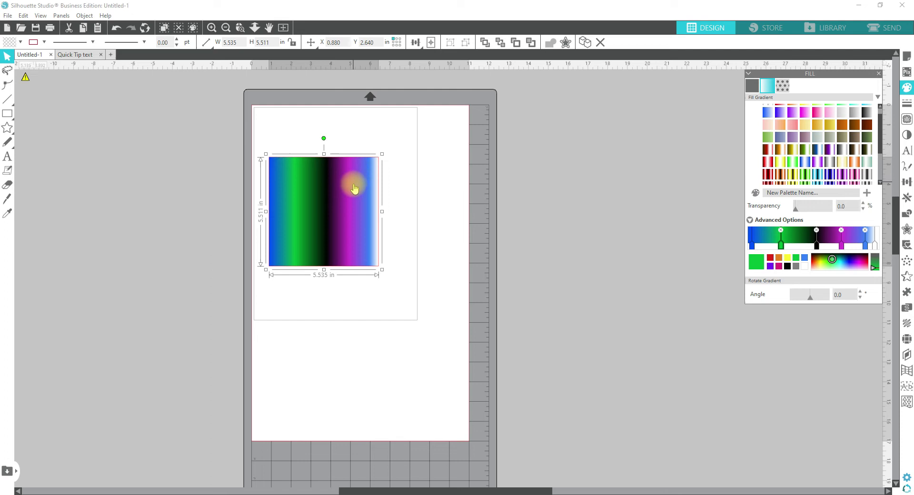
mouse_move(351, 241)
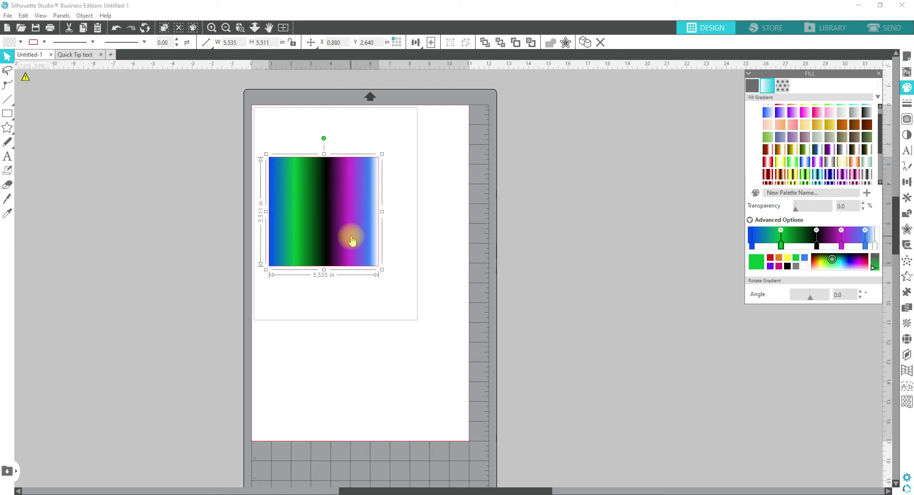
mouse_move(539, 274)
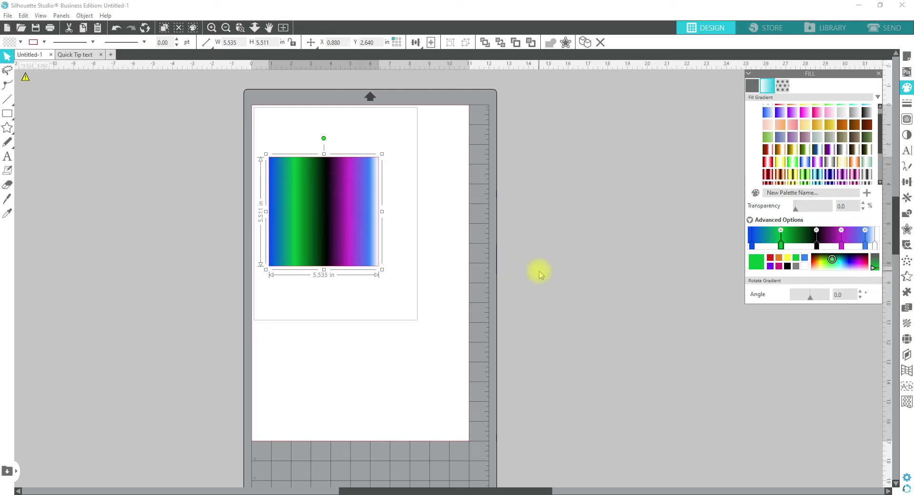
mouse_move(535, 275)
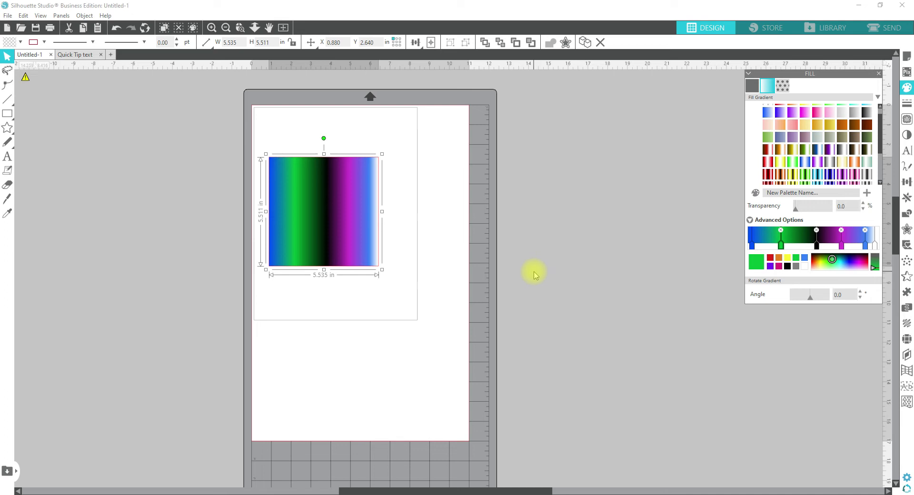
mouse_move(527, 287)
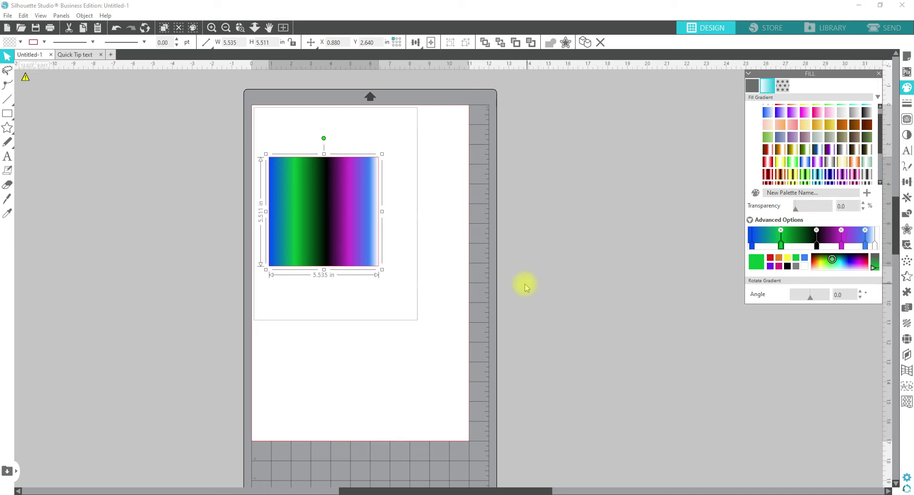
mouse_move(812, 406)
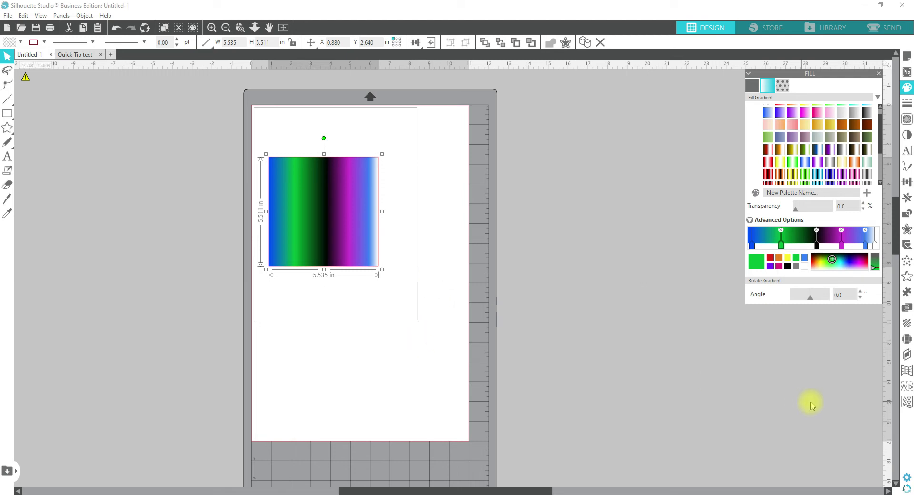
mouse_move(365, 284)
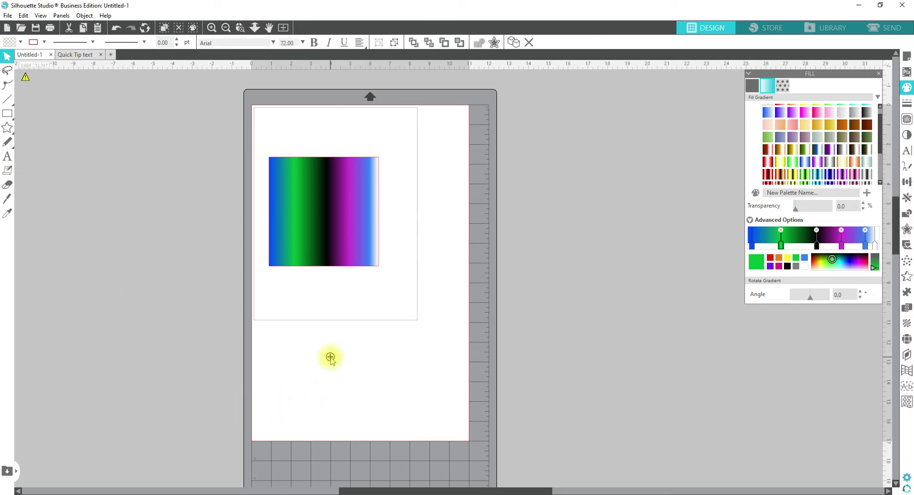
mouse_move(226, 276)
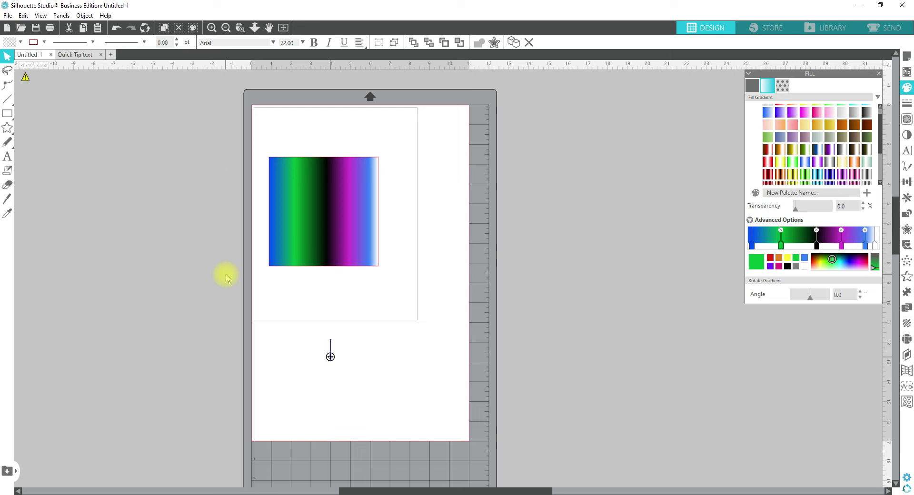
- Select the gradient box so it can be stretched into a wide rectangle
click(341, 233)
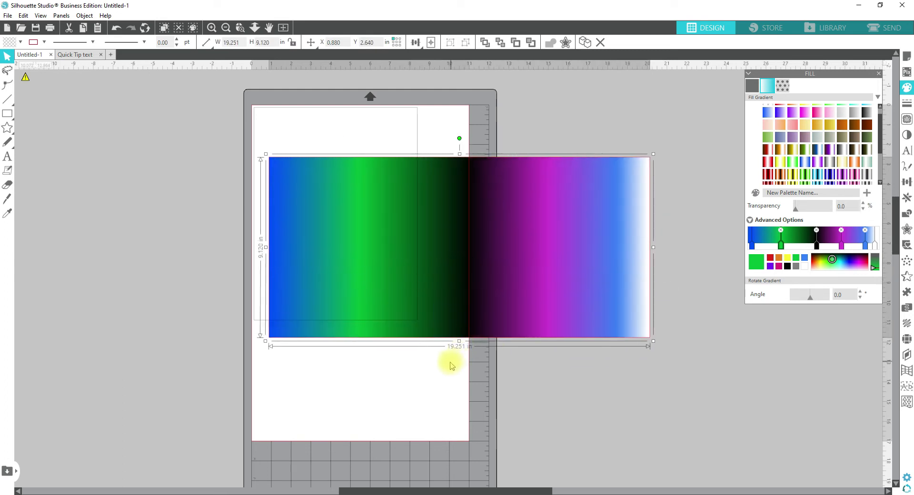
mouse_move(28, 153)
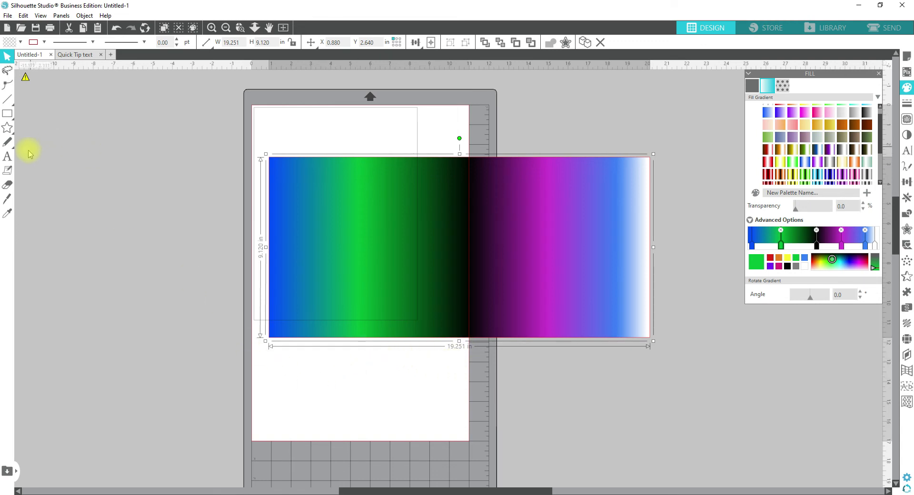
mouse_move(8, 157)
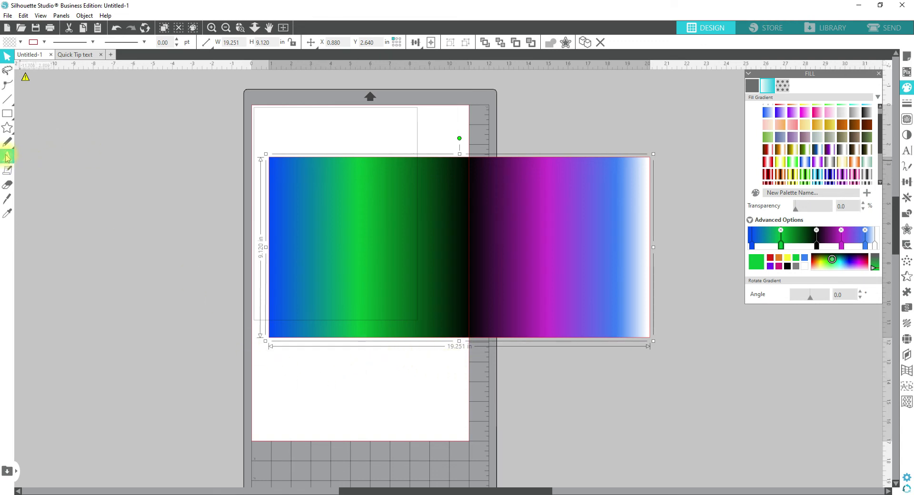
mouse_move(7, 156)
text(silaholics)
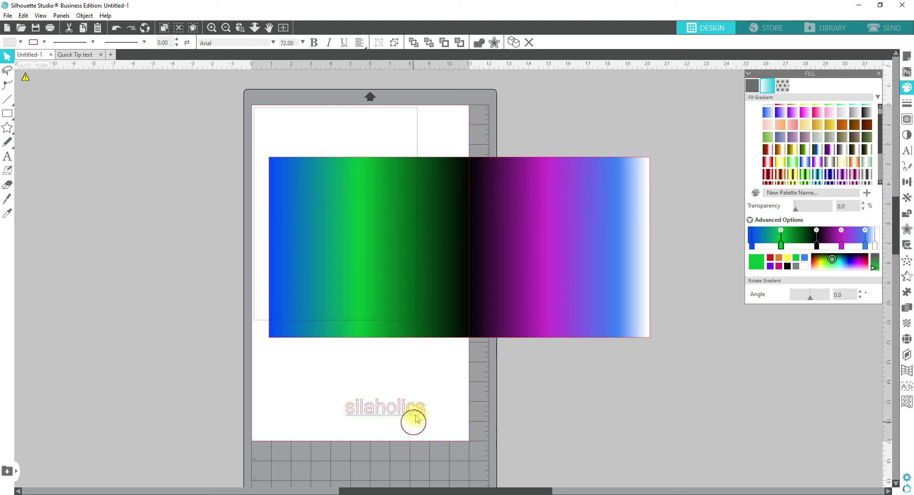
- Set silaholics in Stampbor Clean and enlarge it to span the gradient box
click(384, 407)
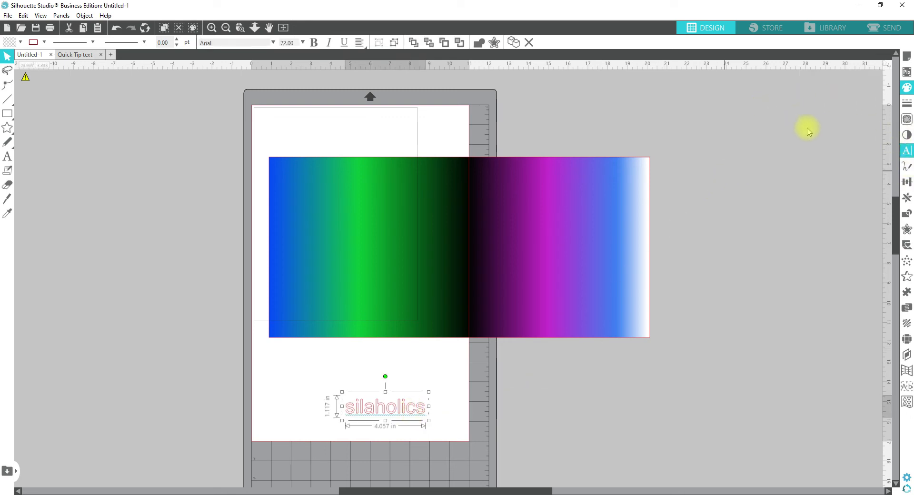
click(907, 150)
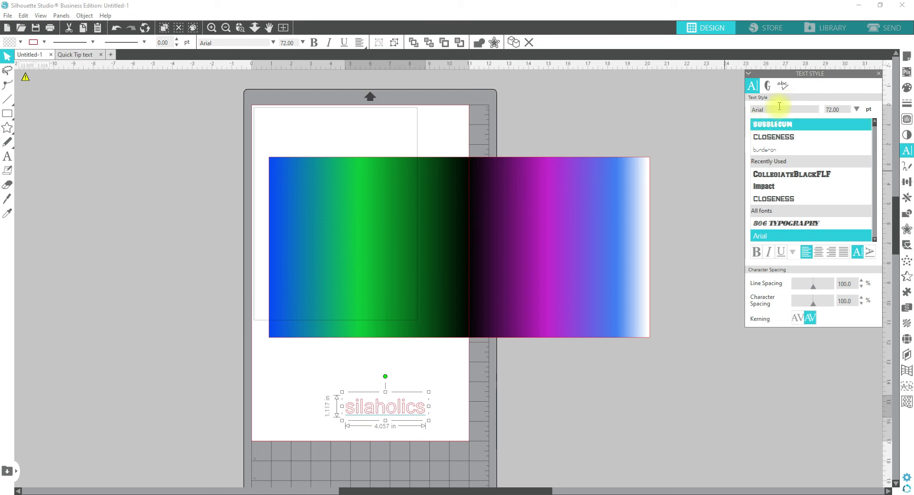
mouse_move(726, 110)
text(s)
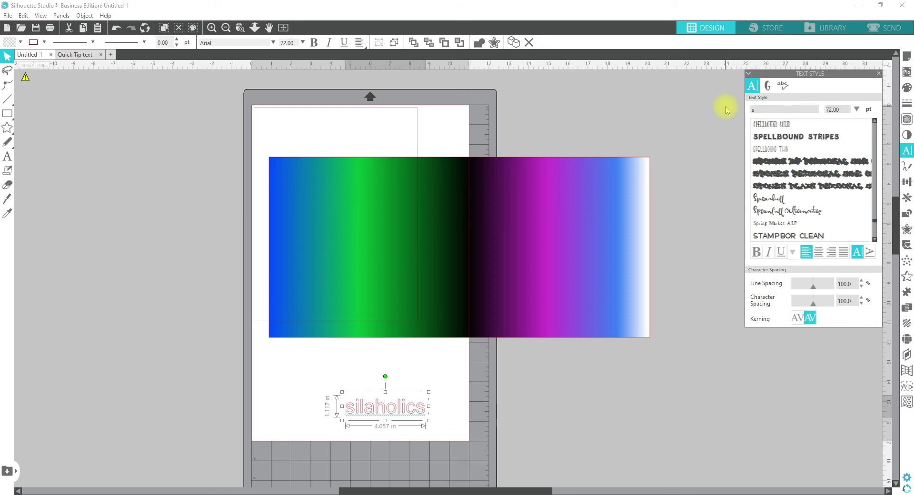
click(787, 235)
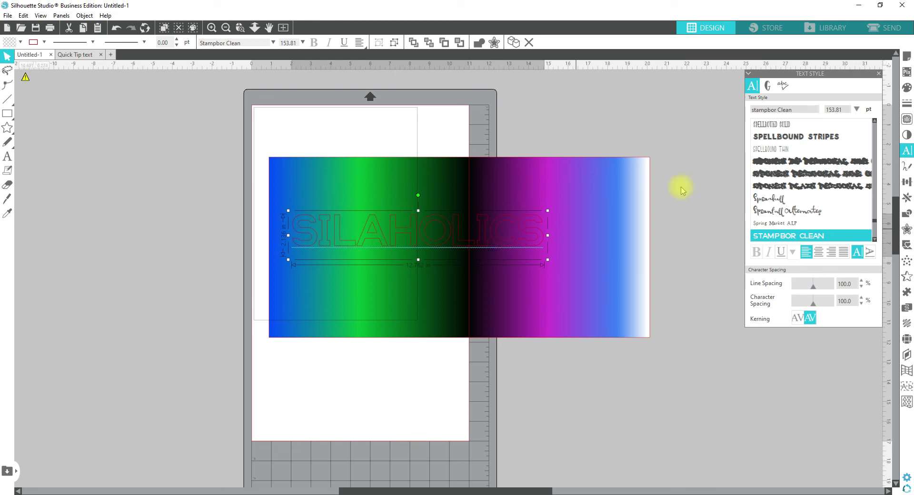
mouse_move(547, 260)
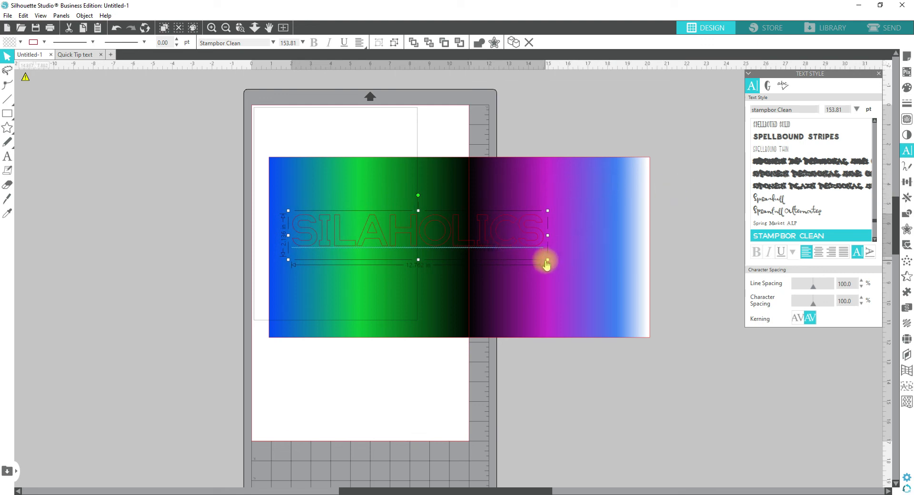
drag(547, 261, 622, 332)
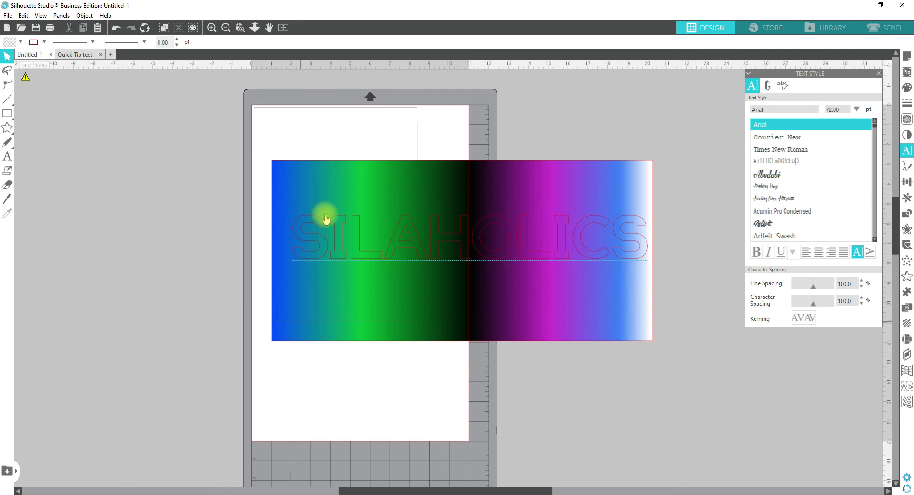
mouse_move(258, 142)
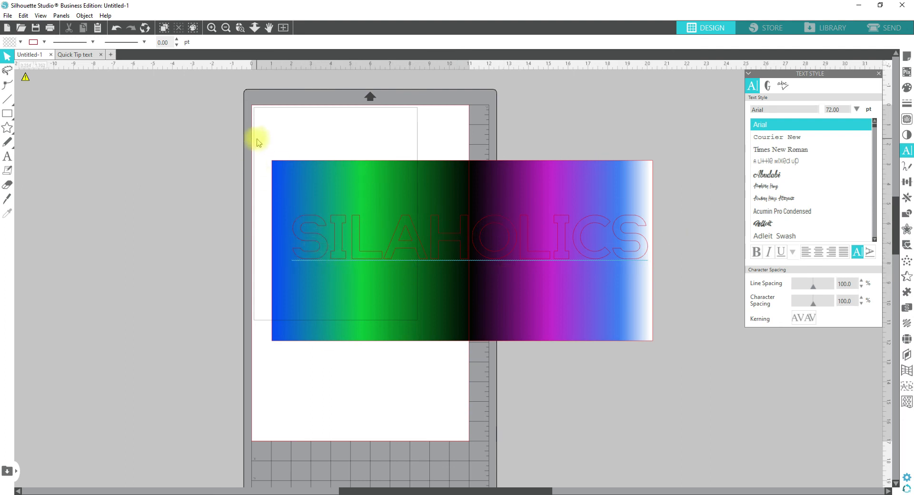
- Select the word and gradient box together and bring up the Modify options for cropping
click(383, 295)
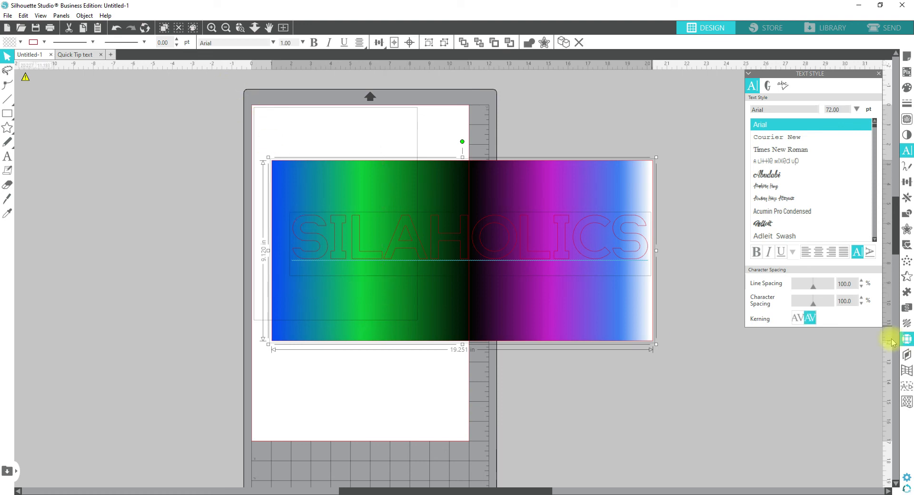
mouse_move(909, 214)
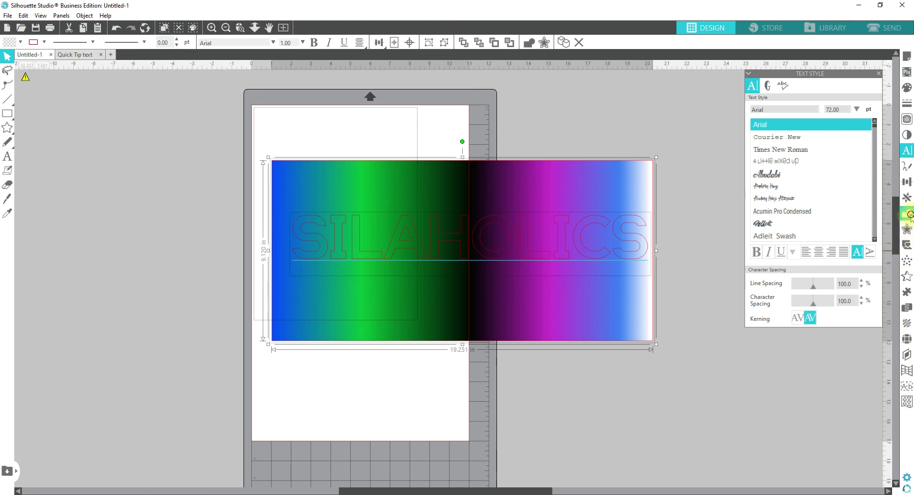
click(905, 213)
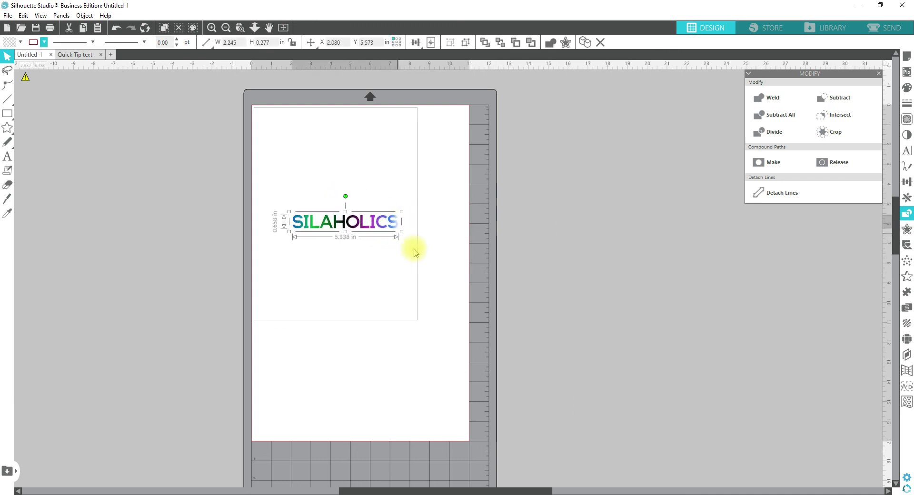
- Scale the gradient-filled SILAHOLICS word up to about 6.7 in wide
drag(401, 232, 426, 240)
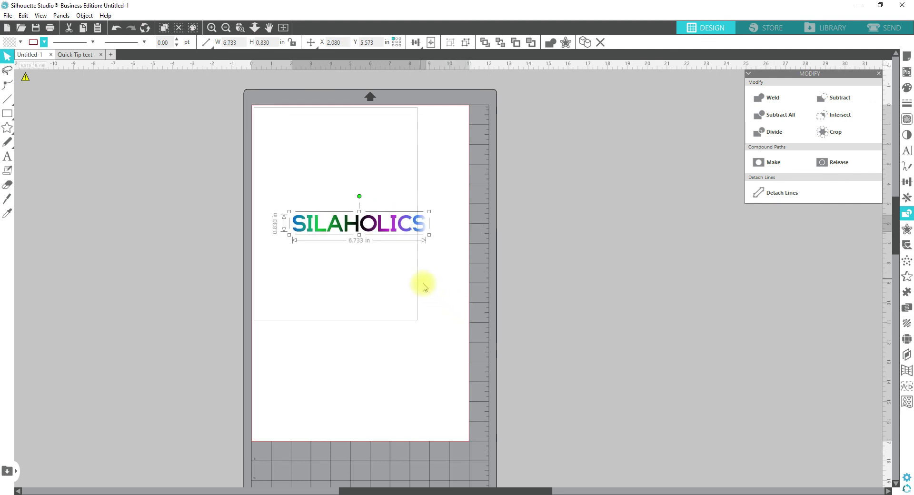
mouse_move(410, 262)
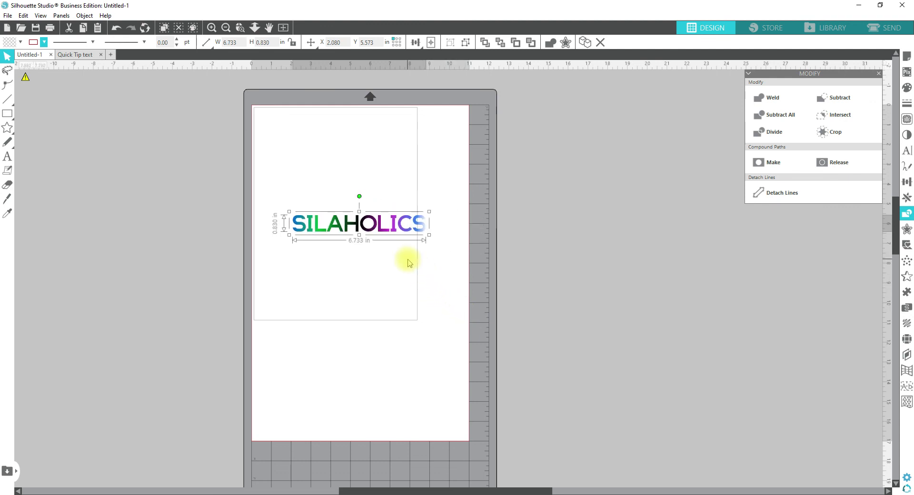
mouse_move(383, 264)
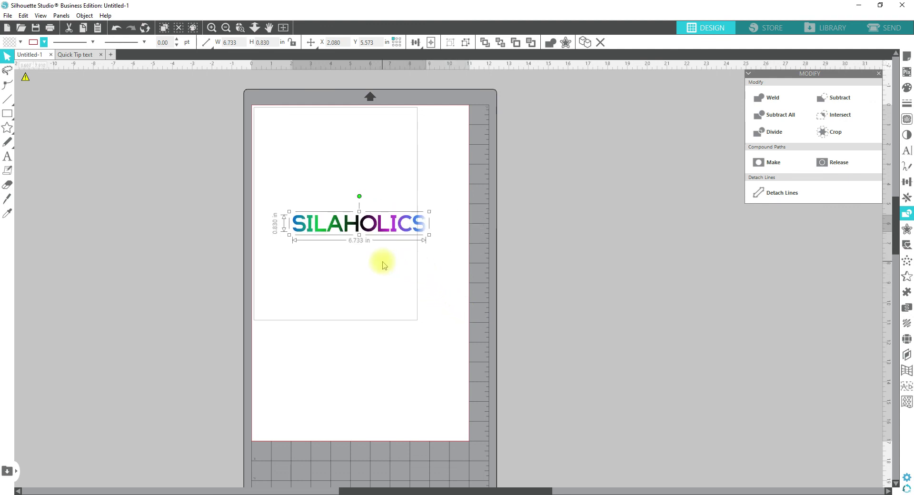
mouse_move(406, 278)
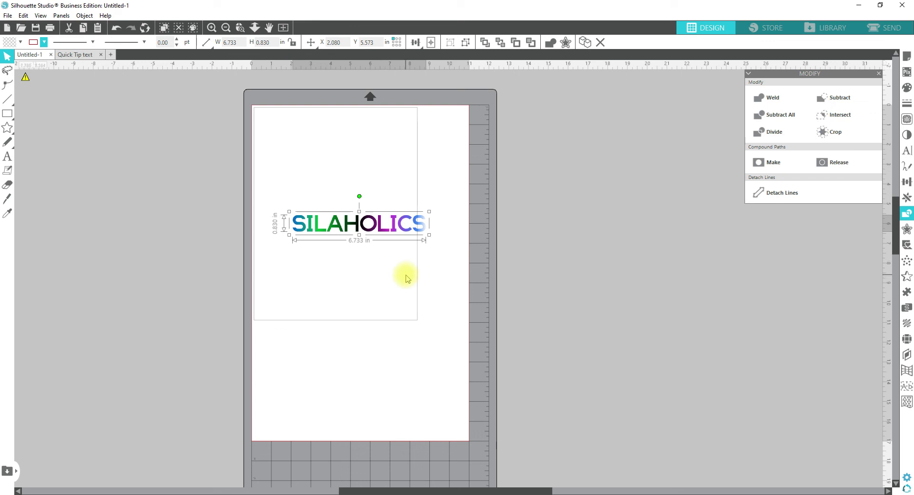
mouse_move(412, 287)
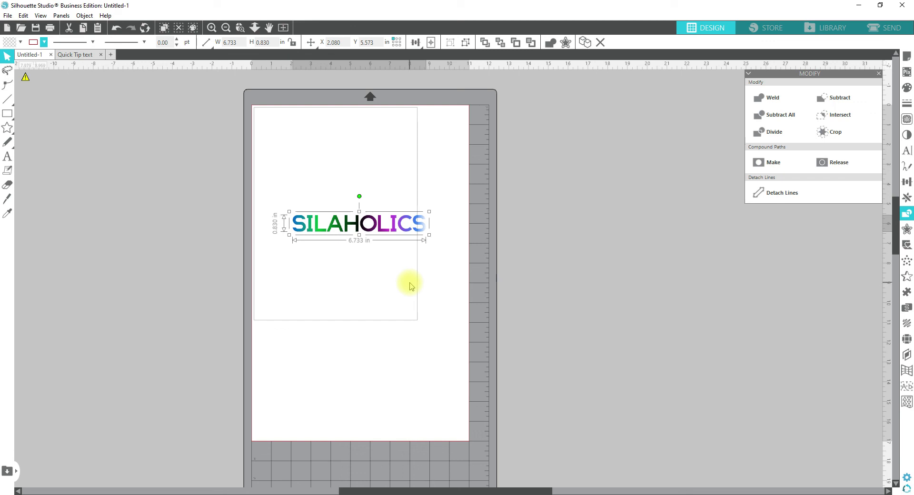
mouse_move(411, 300)
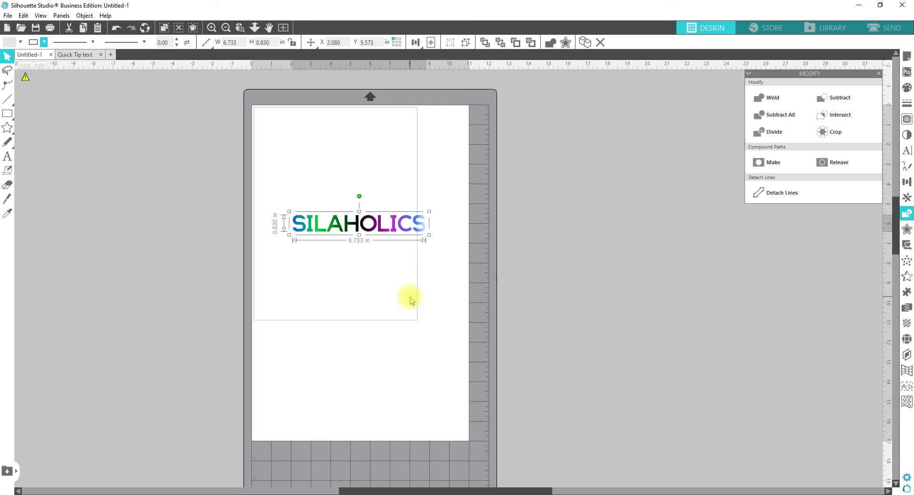
mouse_move(405, 234)
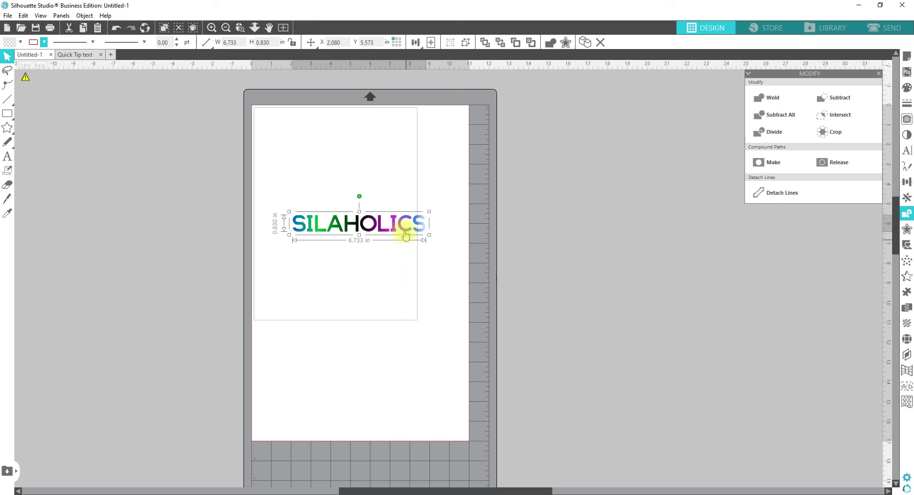